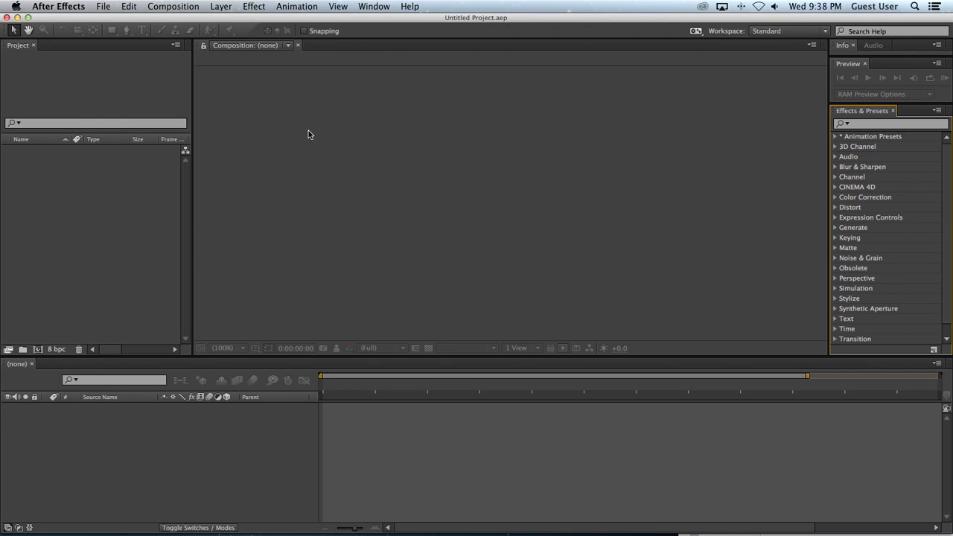
pyautogui.moveTo(310, 142)
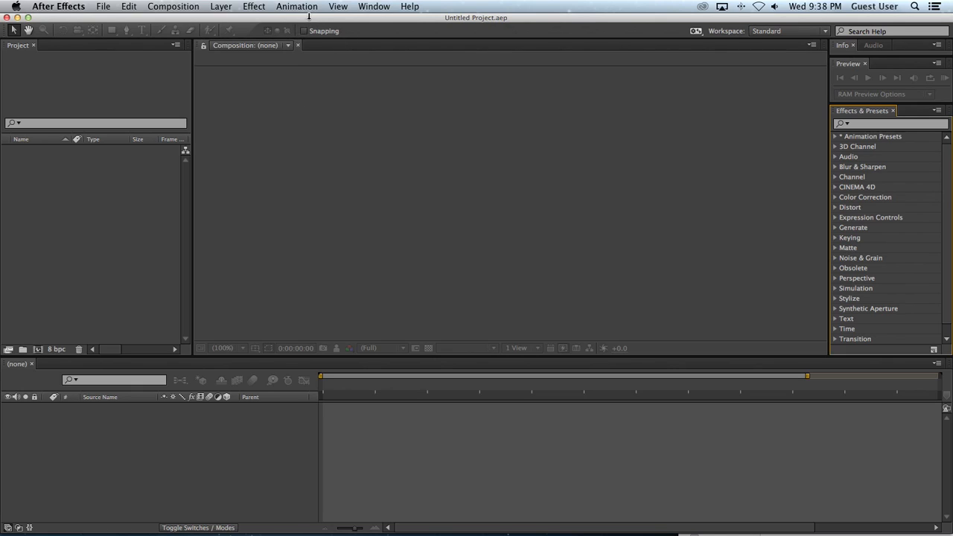
pyautogui.moveTo(361, 28)
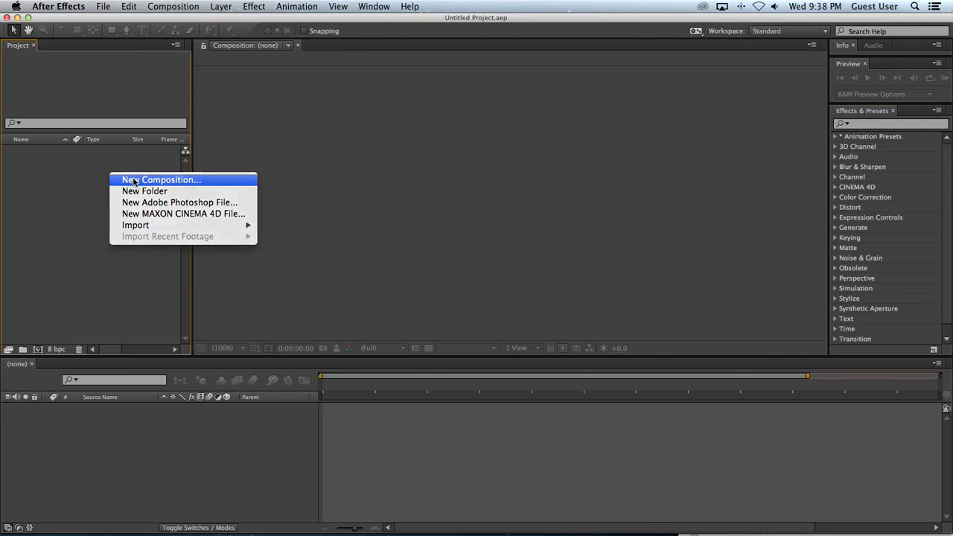
# Step: Create the 1920×1080 Comp 1 and add a small dark gray solid layer
pyautogui.click(160, 179)
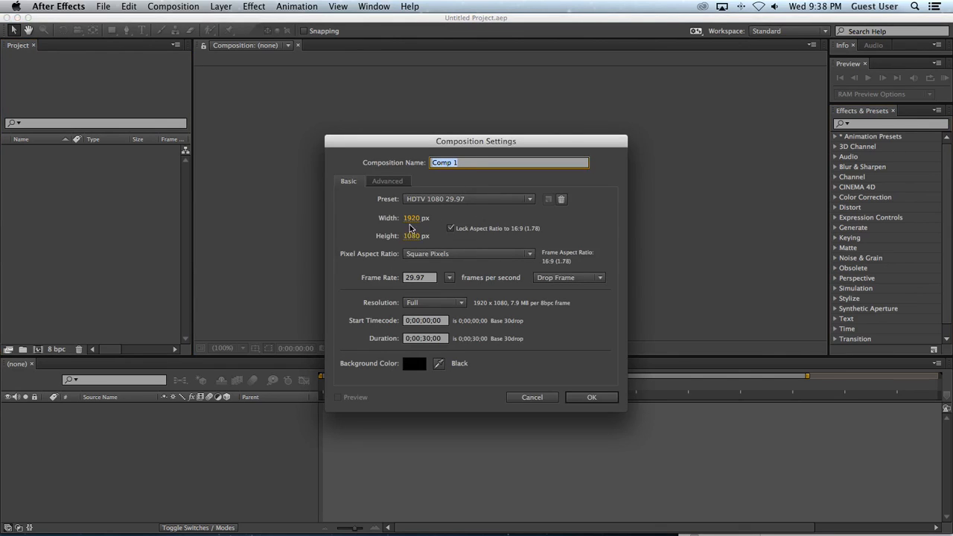
pyautogui.click(591, 396)
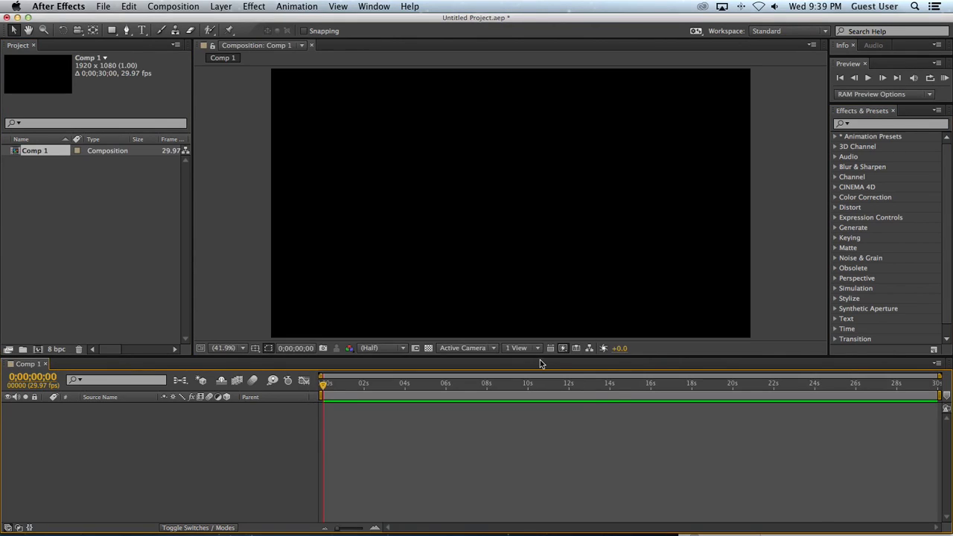
pyautogui.click(221, 6)
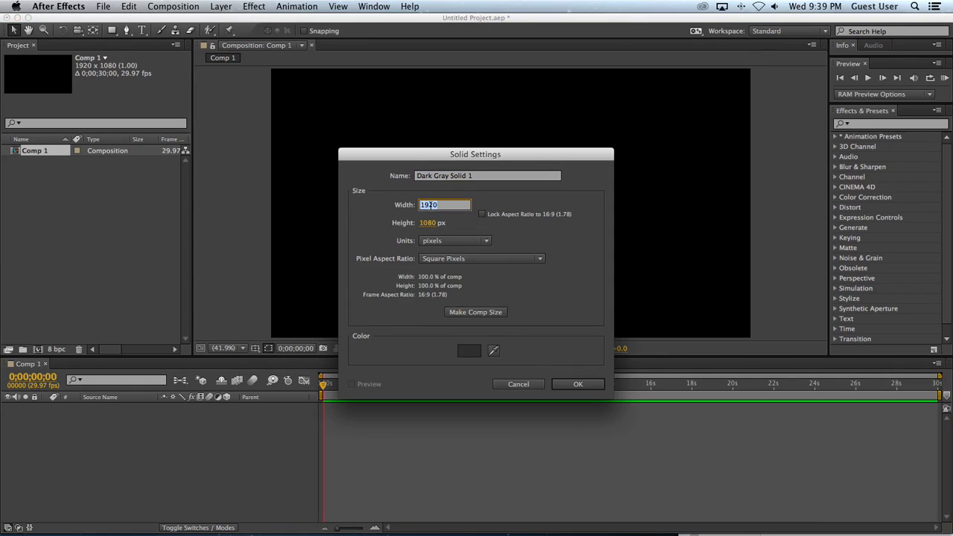
pyautogui.click(578, 384)
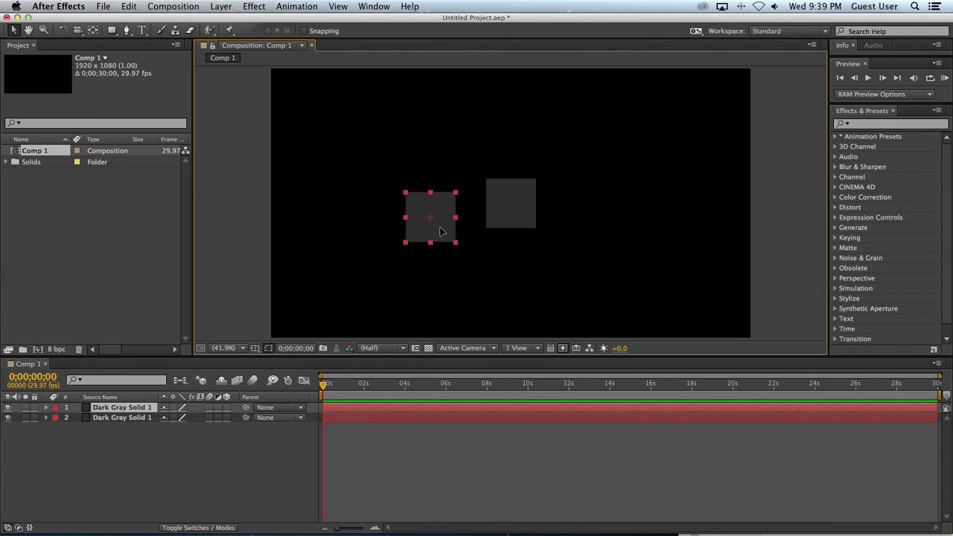
# Step: Drag Solid 1 level beside Solid 2, reveal its Transform values and select both layers
pyautogui.moveTo(431, 217); pyautogui.dragTo(459, 203)
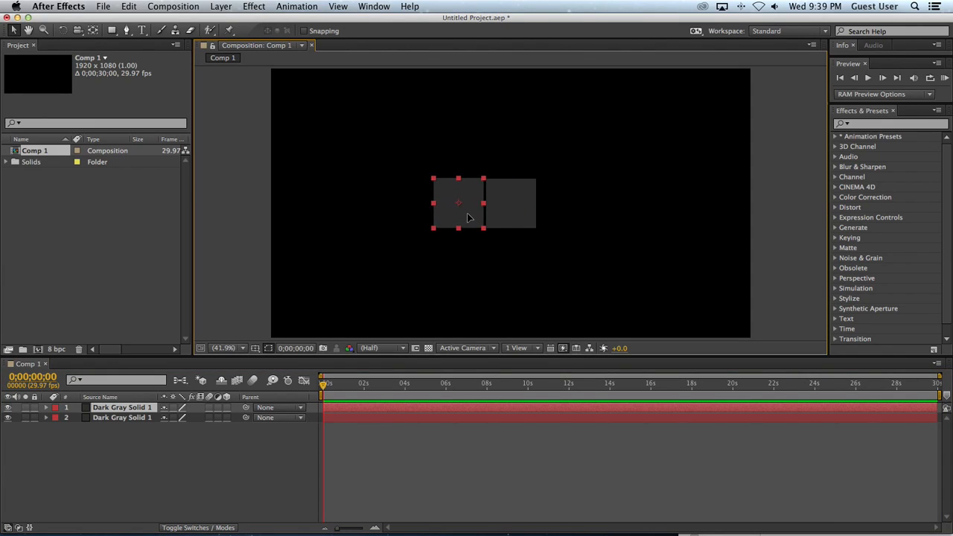
pyautogui.click(45, 409)
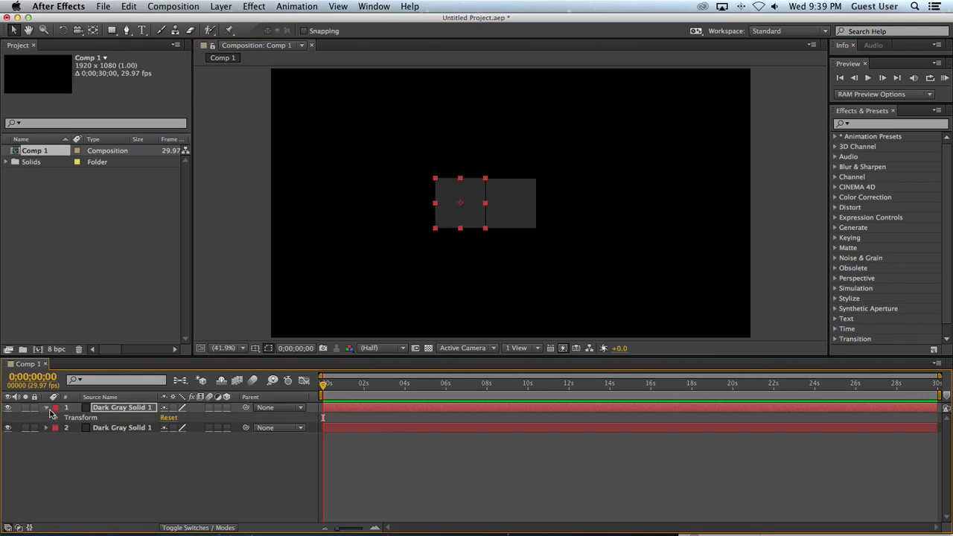
pyautogui.click(45, 408)
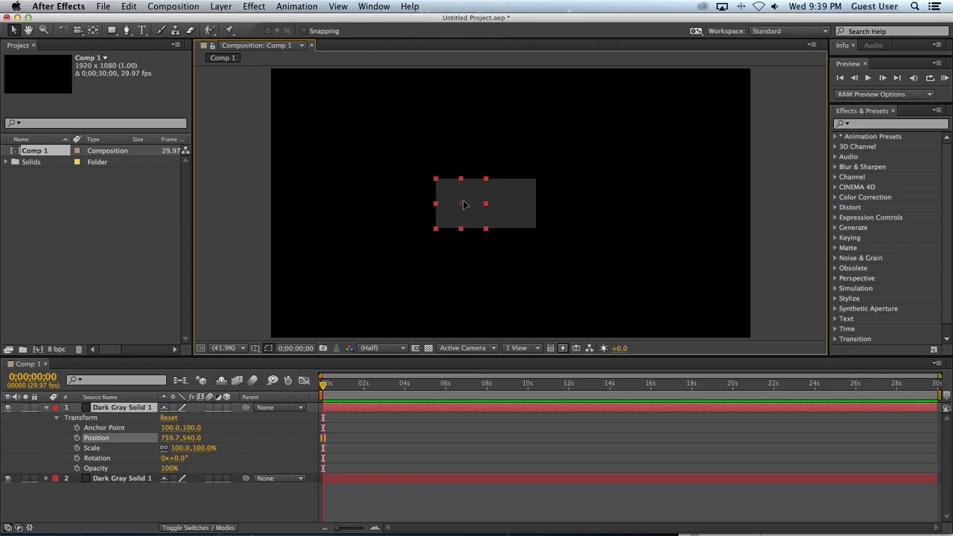
pyautogui.click(373, 6)
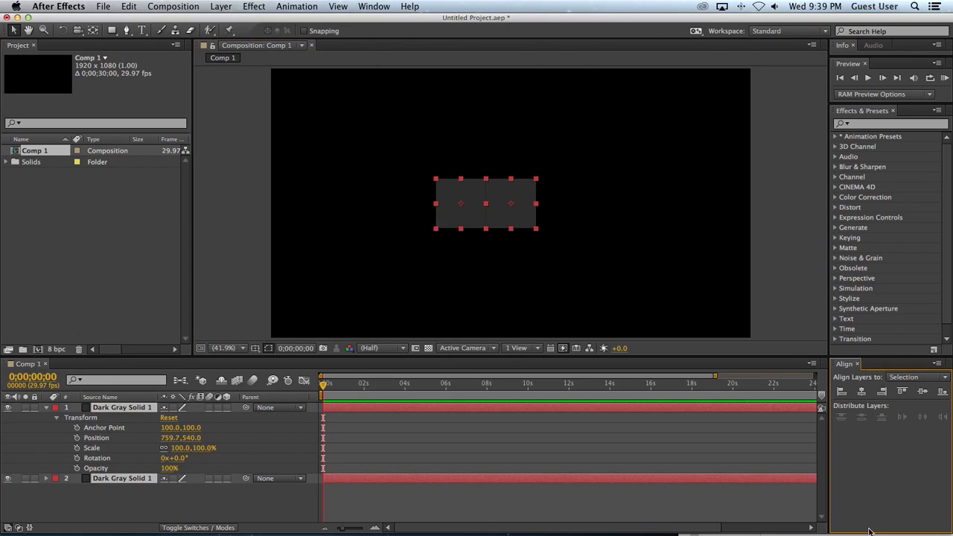
pyautogui.moveTo(485, 202); pyautogui.dragTo(456, 208)
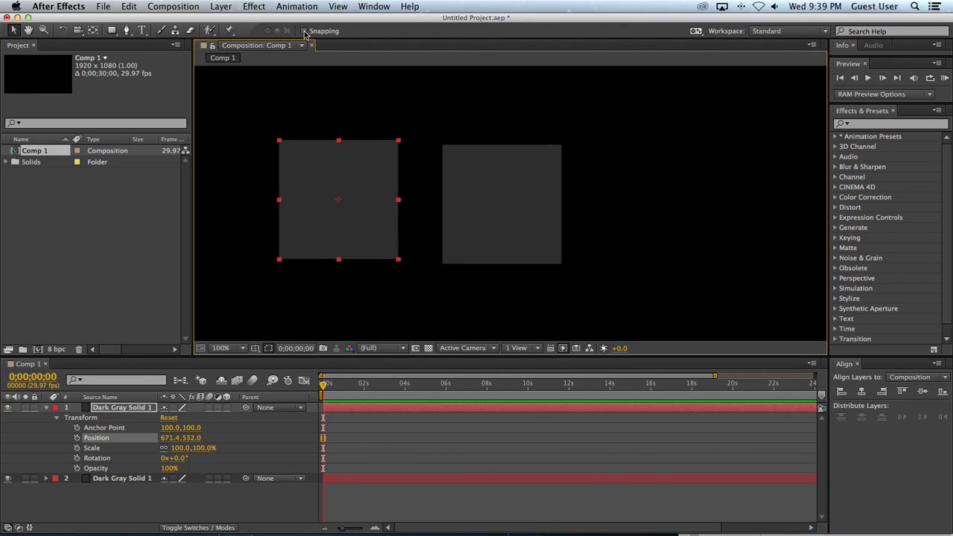
pyautogui.moveTo(305, 30)
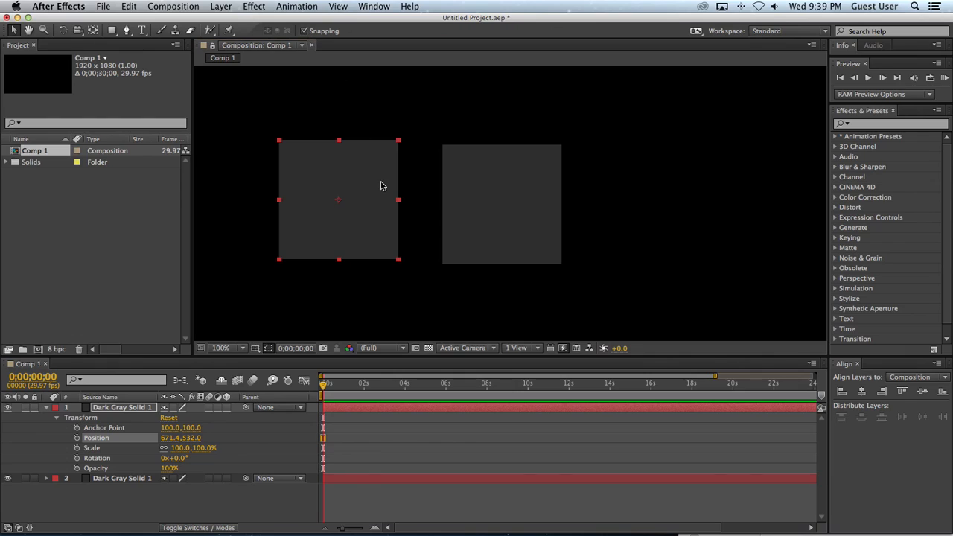
pyautogui.moveTo(350, 224)
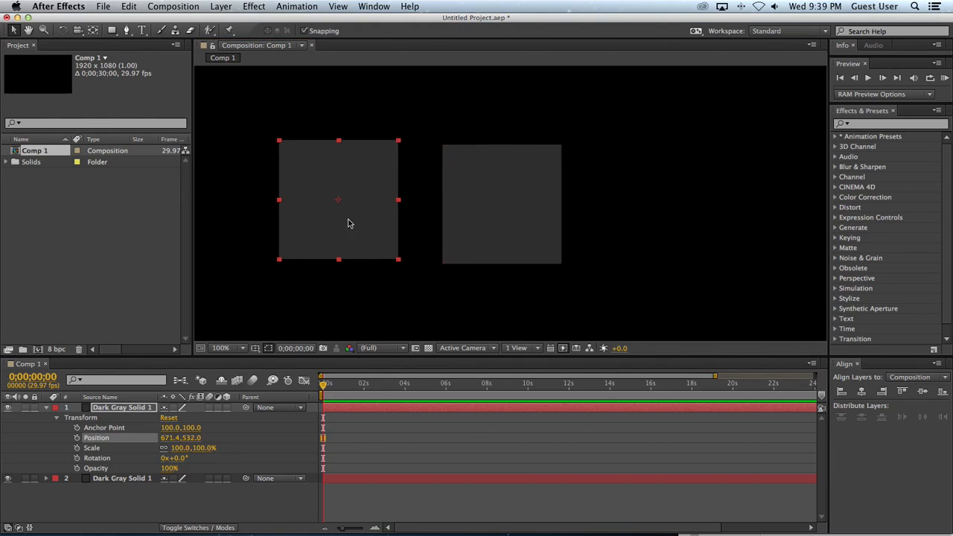
pyautogui.moveTo(376, 185)
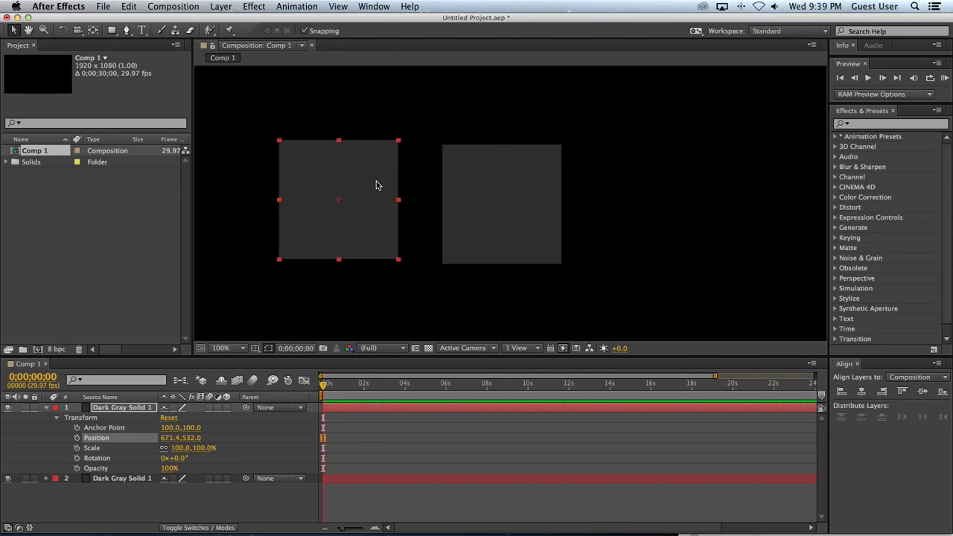
# Step: Nudge the left square in small drags toward its snap position
pyautogui.moveTo(340, 200); pyautogui.dragTo(345, 199)
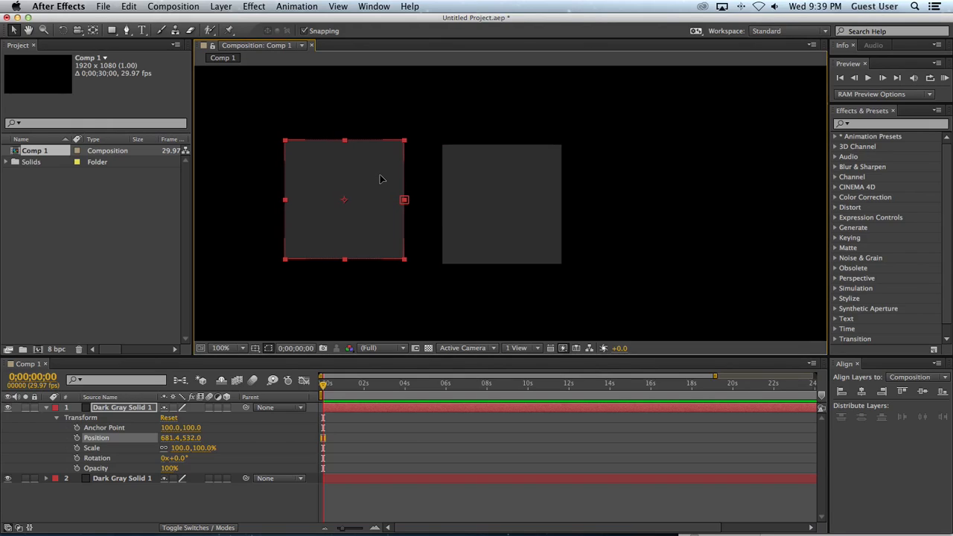
pyautogui.moveTo(384, 188)
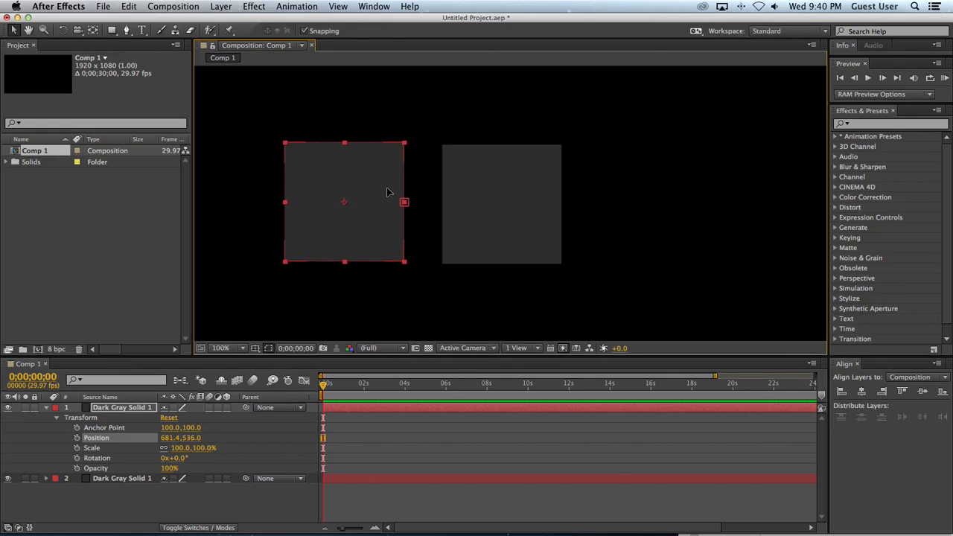
pyautogui.moveTo(344, 202); pyautogui.dragTo(344, 191)
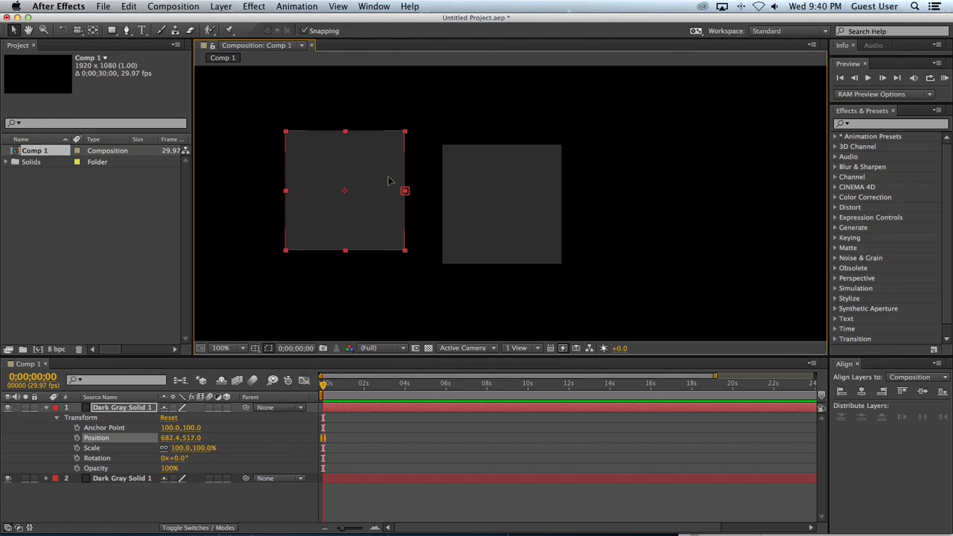
pyautogui.moveTo(387, 182); pyautogui.dragTo(396, 182)
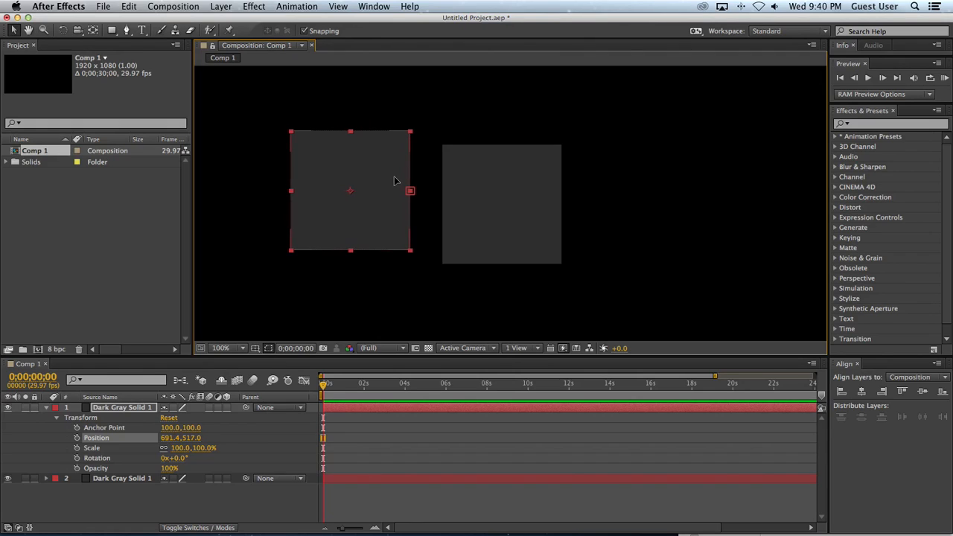
pyautogui.moveTo(350, 191); pyautogui.dragTo(382, 160)
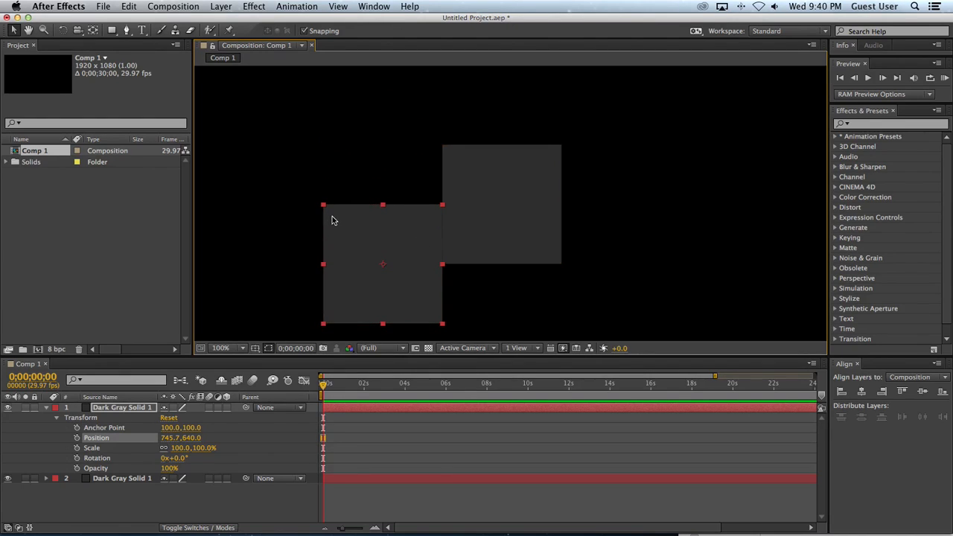
# Step: Snap the square to the other square's corner, then flush against its side
pyautogui.moveTo(383, 265); pyautogui.dragTo(331, 189)
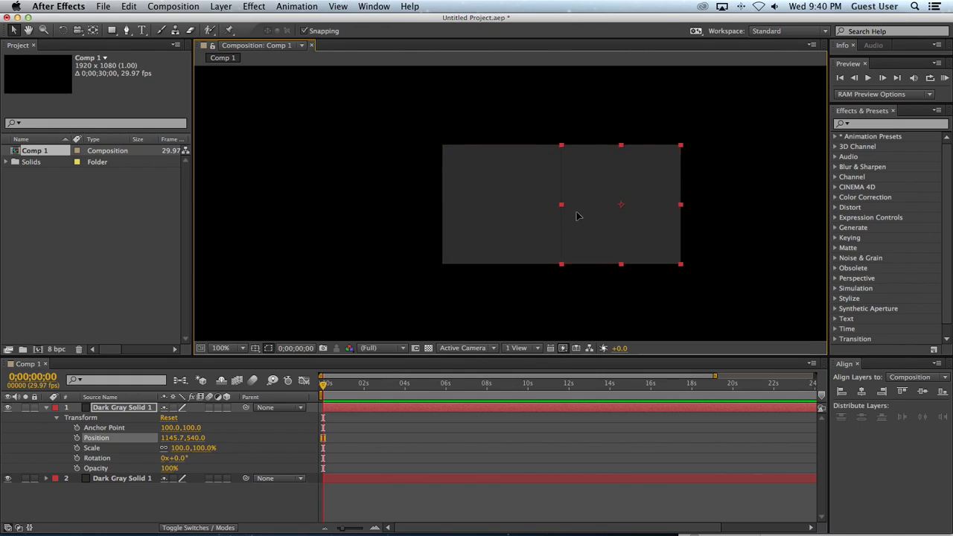
pyautogui.moveTo(578, 216); pyautogui.dragTo(503, 216)
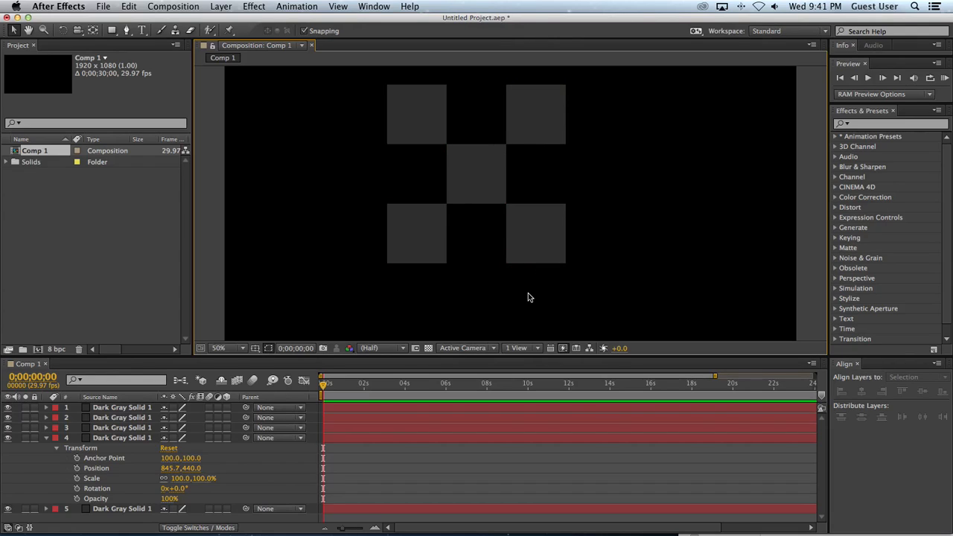
pyautogui.moveTo(527, 297)
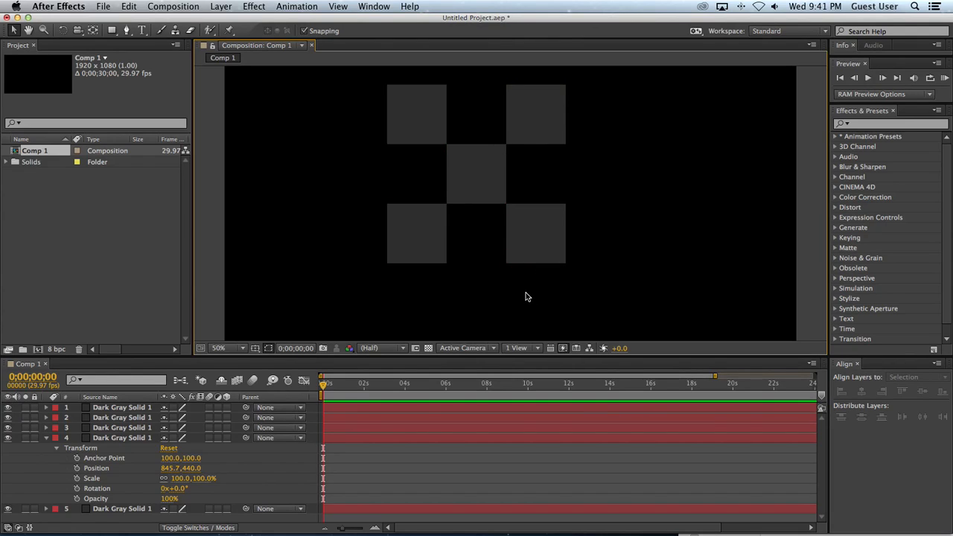